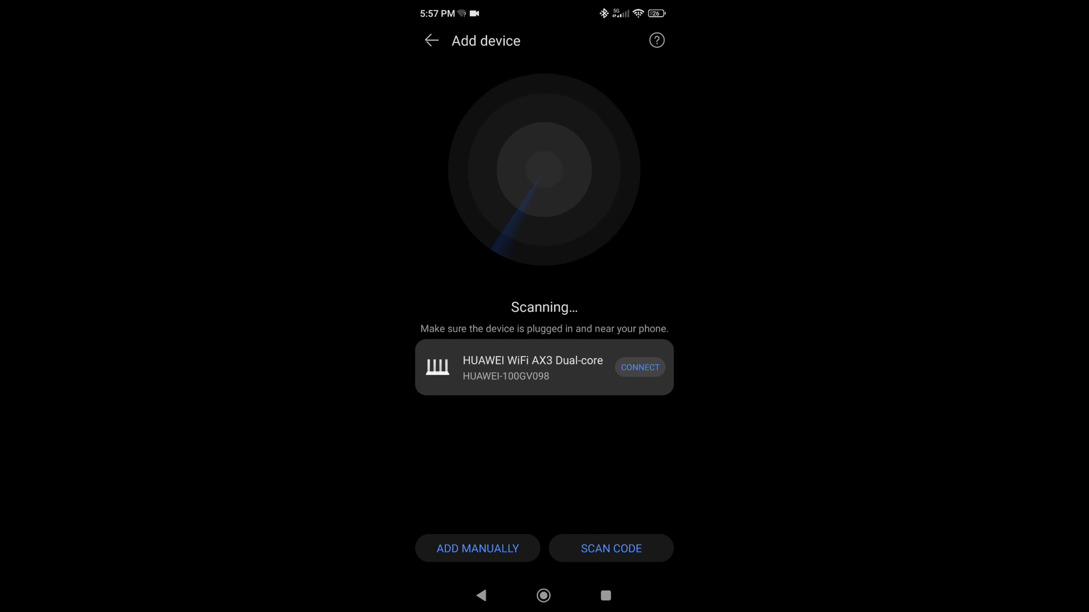
- Connect to the HUAWEI WiFi AX3 Dual-core router and keep its network despite limited connectivity
{"action": "left_click", "coordinate": [639, 367]}
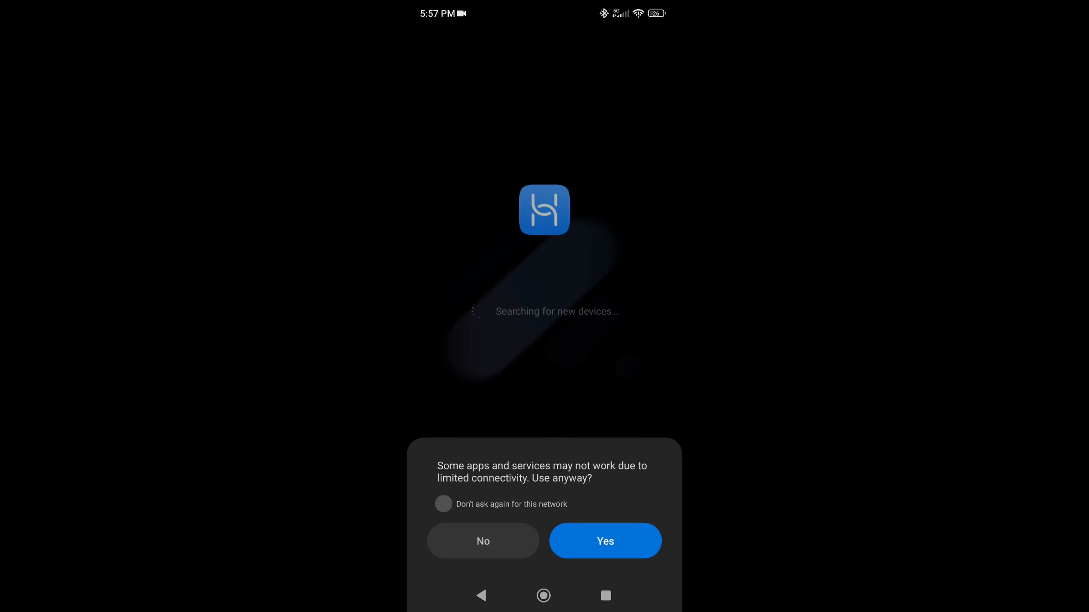
{"action": "left_click", "coordinate": [604, 541]}
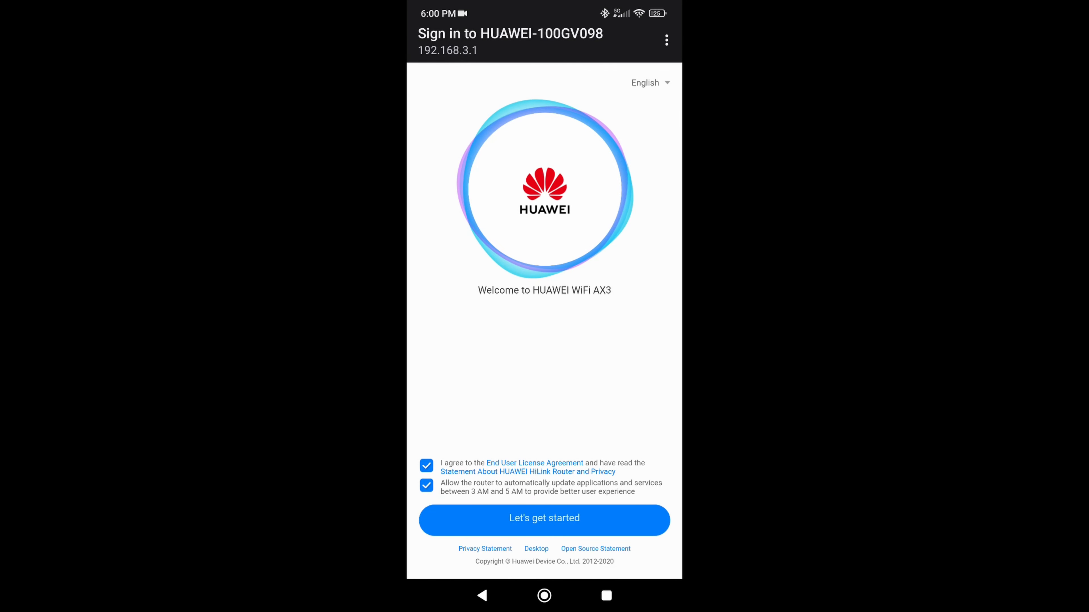
- Begin setup, choose Wi-Fi repeater mode for the IoT Devices network and focus its password field
{"action": "left_click", "coordinate": [544, 520]}
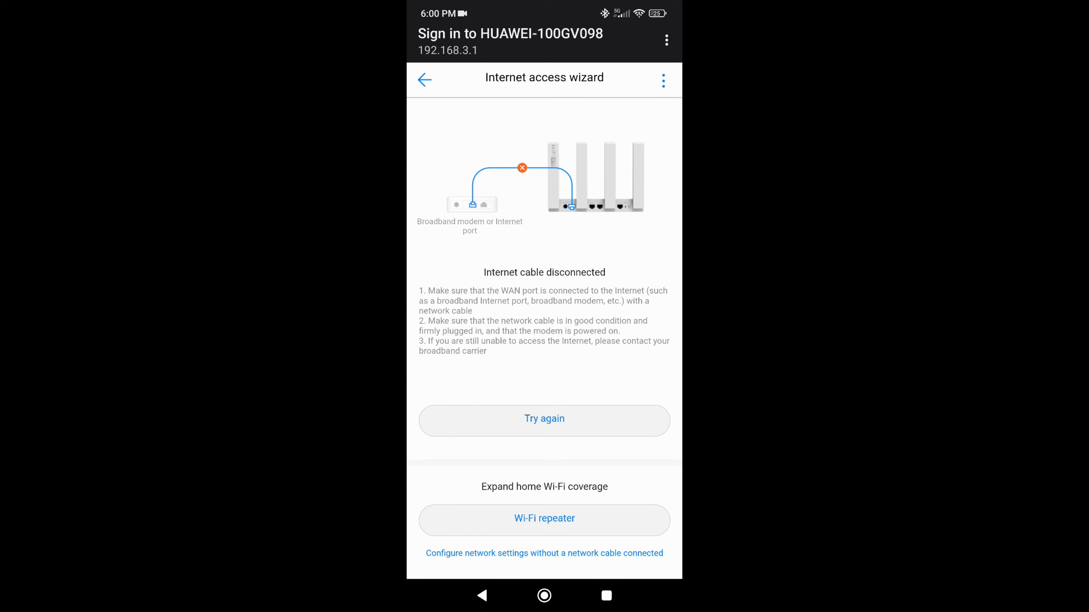
{"action": "left_click", "coordinate": [544, 554]}
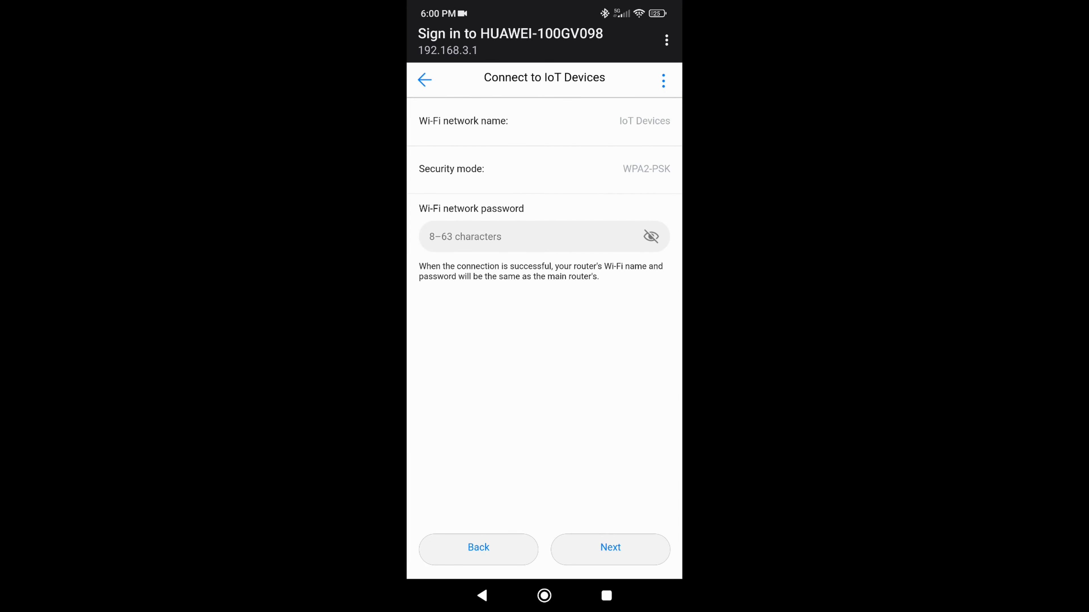
{"action": "left_click", "coordinate": [544, 236]}
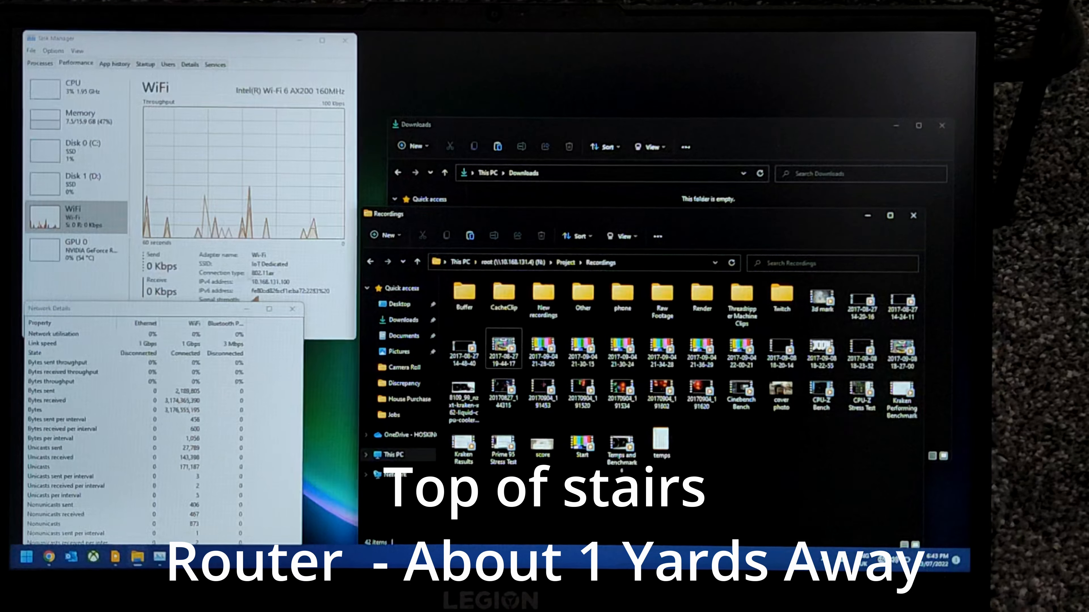
{"action": "left_click", "coordinate": [504, 348]}
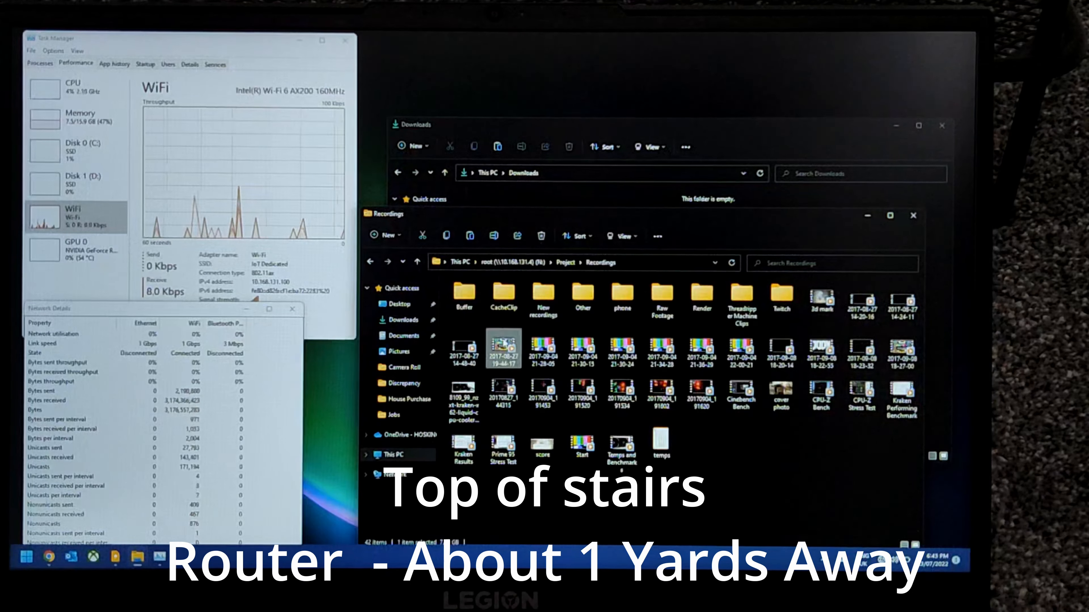